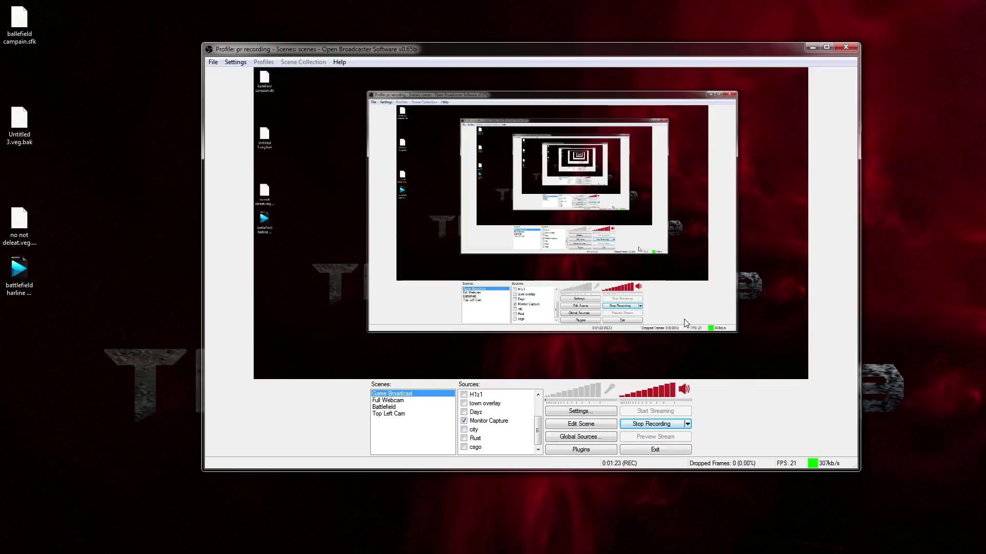
{"action": "mouse_move", "coordinate": [618, 285]}
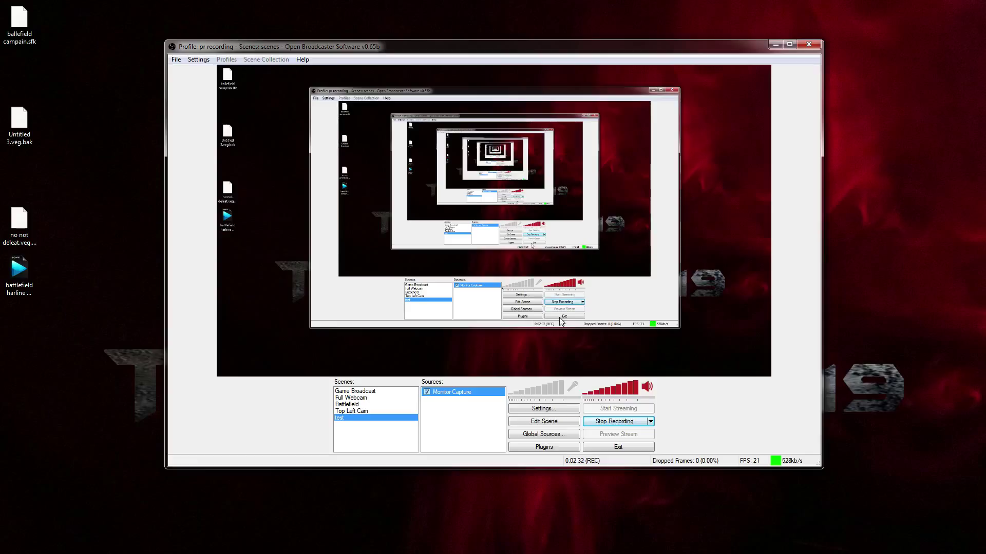
{"action": "mouse_move", "coordinate": [126, 235]}
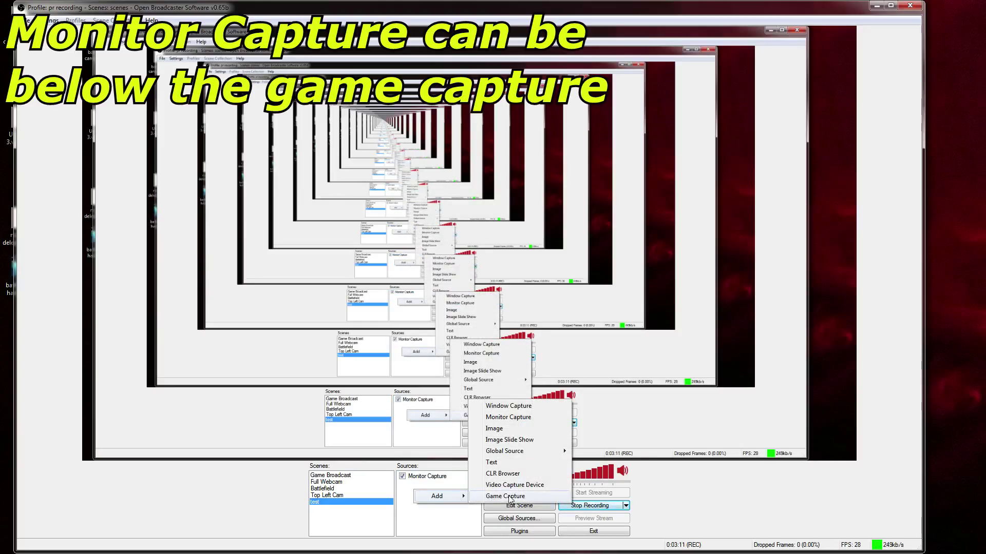
Step: Add a Game Capture source capturing the [ArmA2OA]: ArmA 2 OA application
{"action": "left_click", "coordinate": [505, 496]}
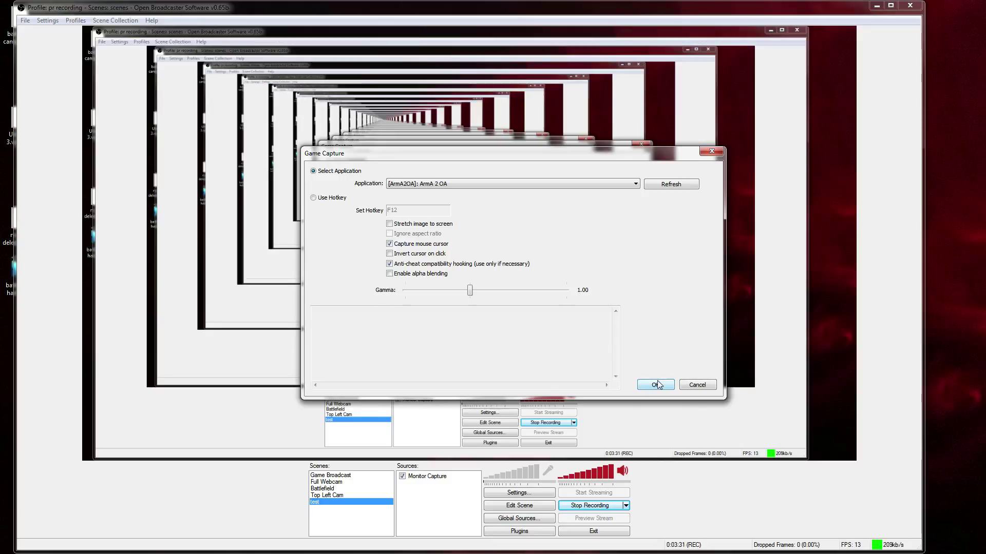
{"action": "left_click", "coordinate": [655, 385]}
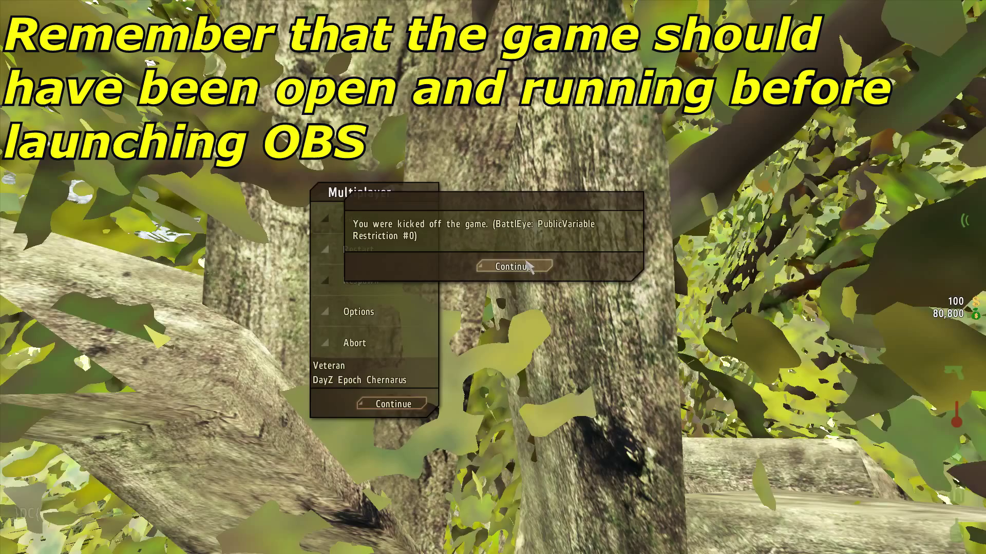
Step: Dismiss the 'You were kicked off the game' notice with Continue
{"action": "left_click", "coordinate": [513, 265]}
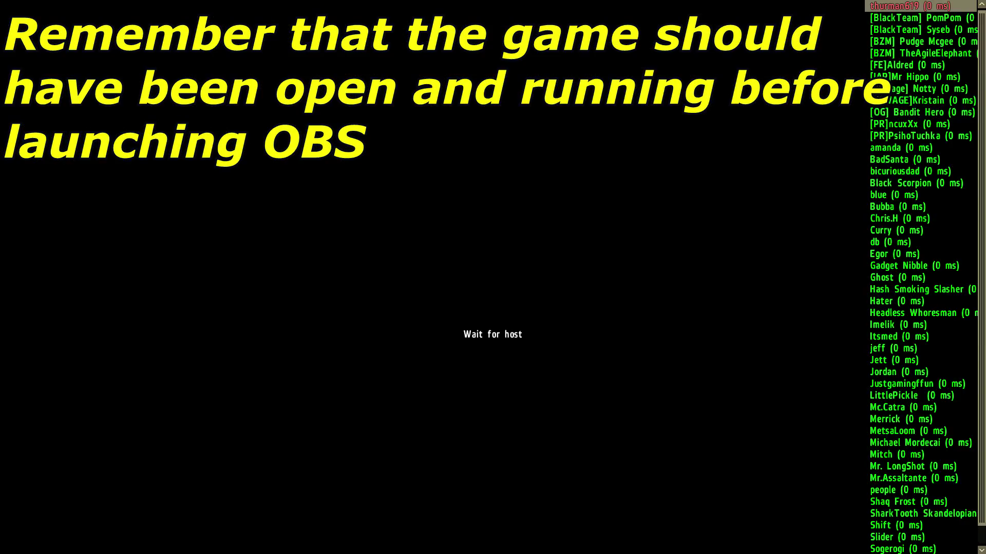